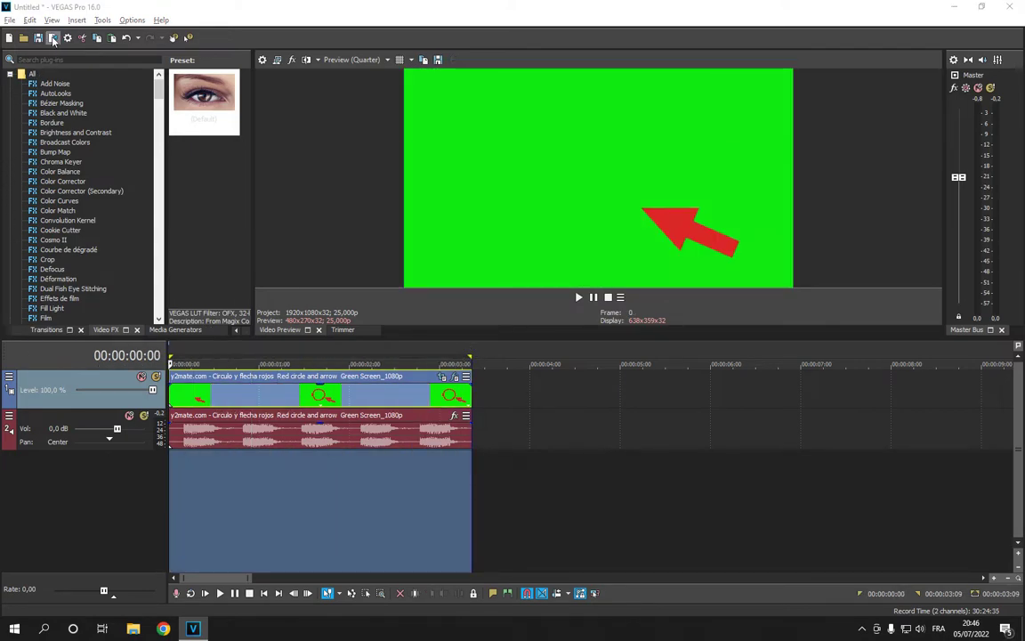
Start exporting the project via File > Render As.
click(53, 37)
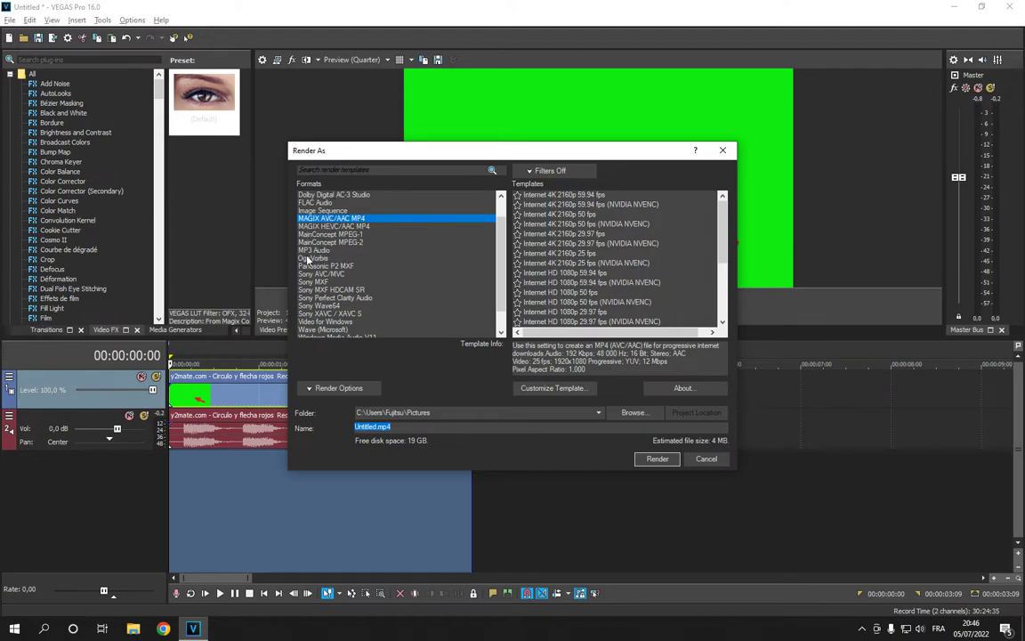
Choose MP3 Audio with the Highest Quality VBR Stereo Audio template and go into its custom settings.
click(314, 249)
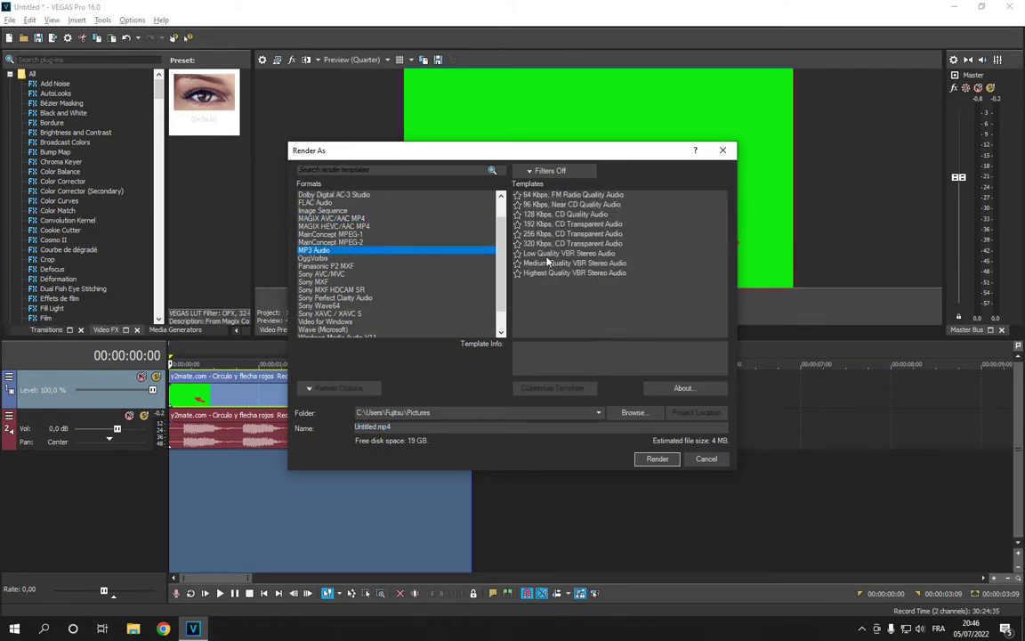
click(574, 274)
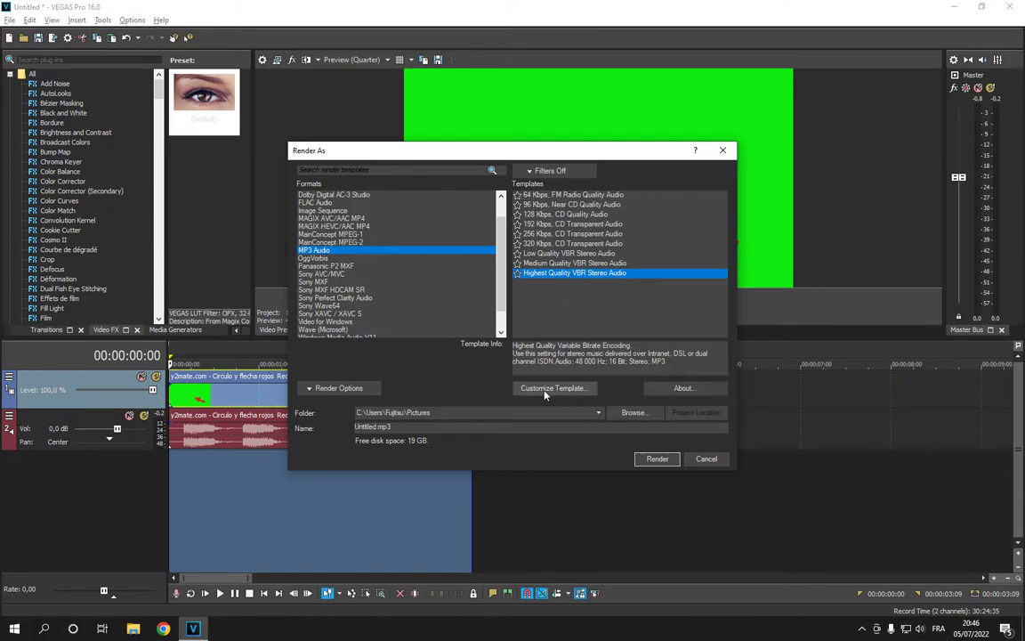
click(552, 389)
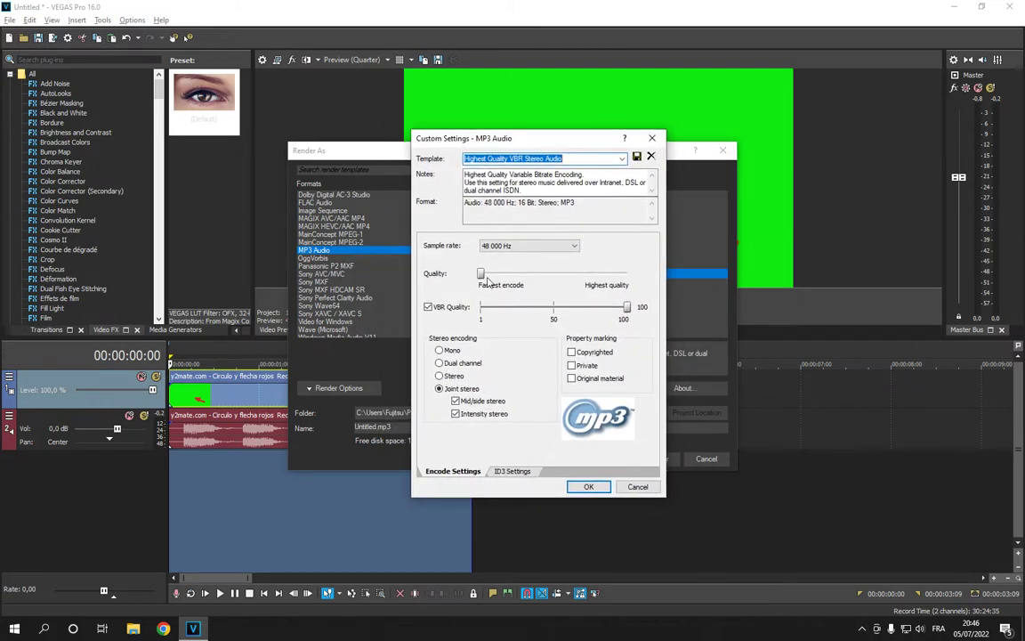
Drag the MP3 encoding Quality slider all the way to Highest quality.
drag(480, 274, 554, 274)
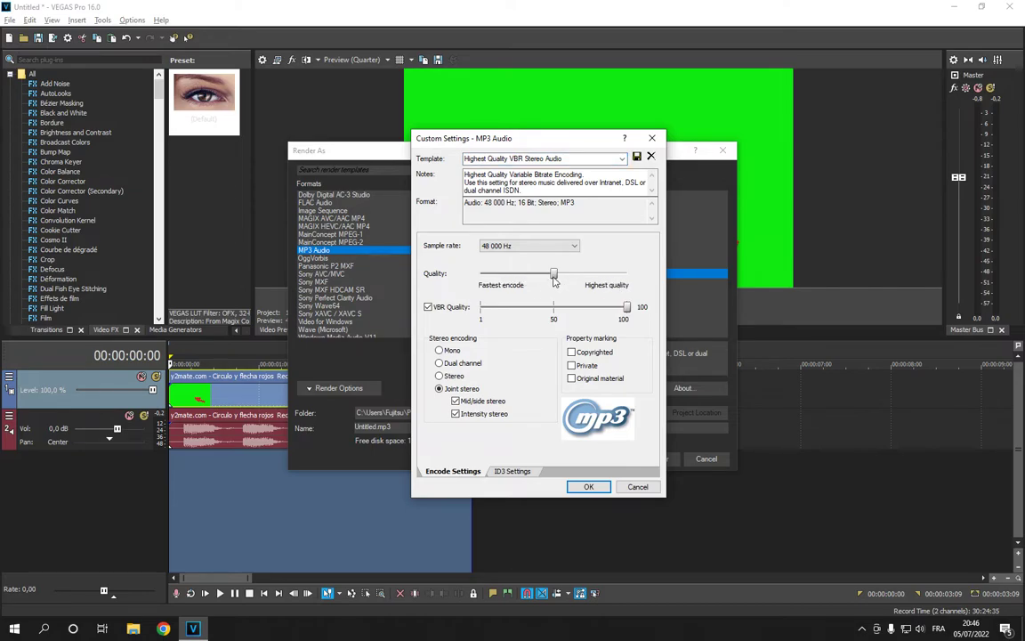
drag(553, 274, 627, 274)
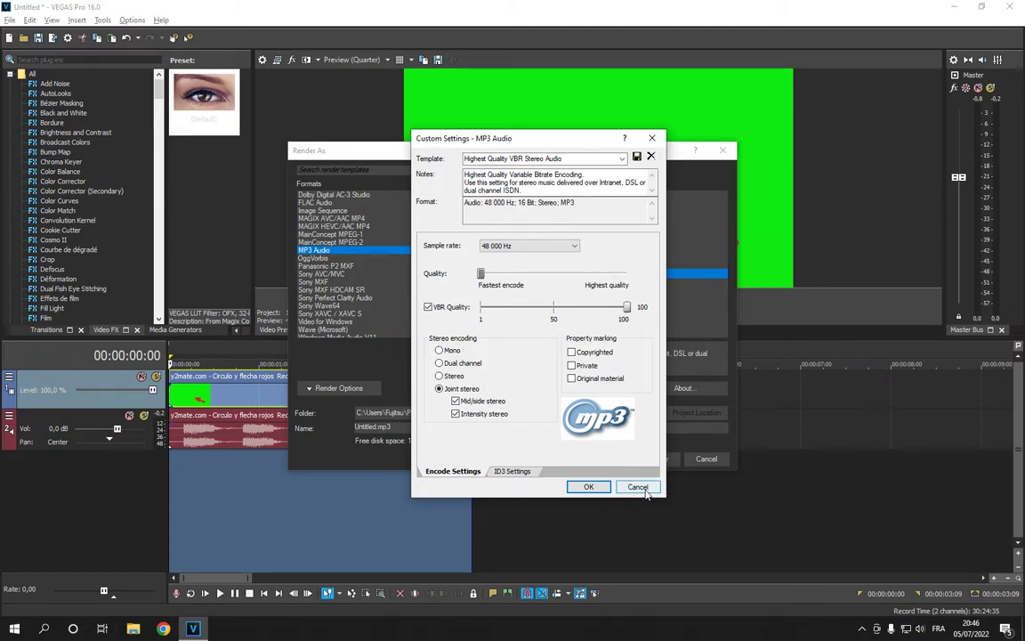
Cancel the custom MP3 settings, keeping the Highest Quality VBR Stereo template, and browse the Formats list.
click(638, 488)
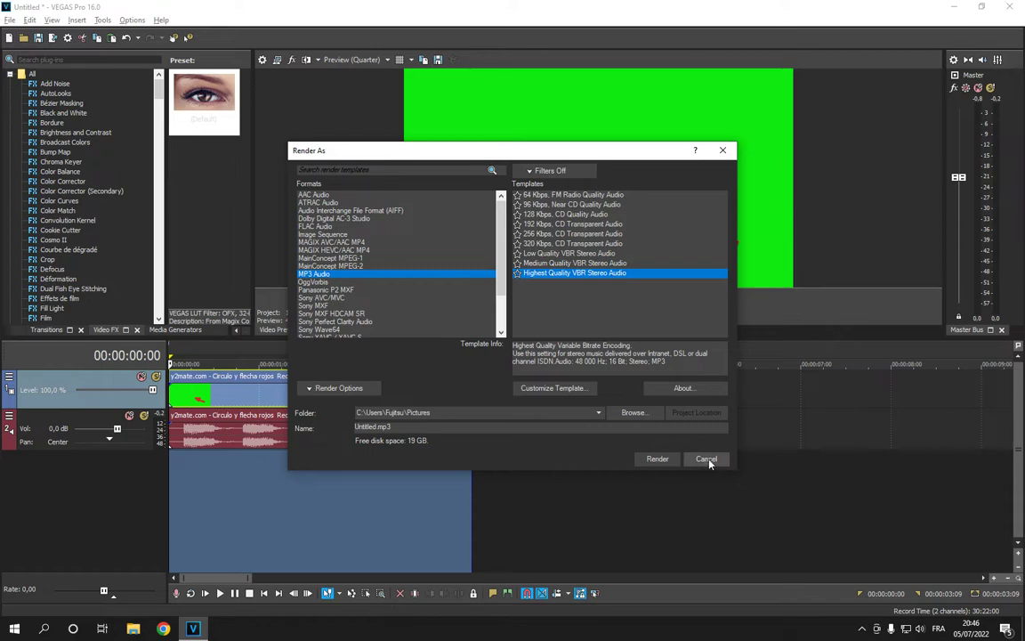
scroll(down, 3)
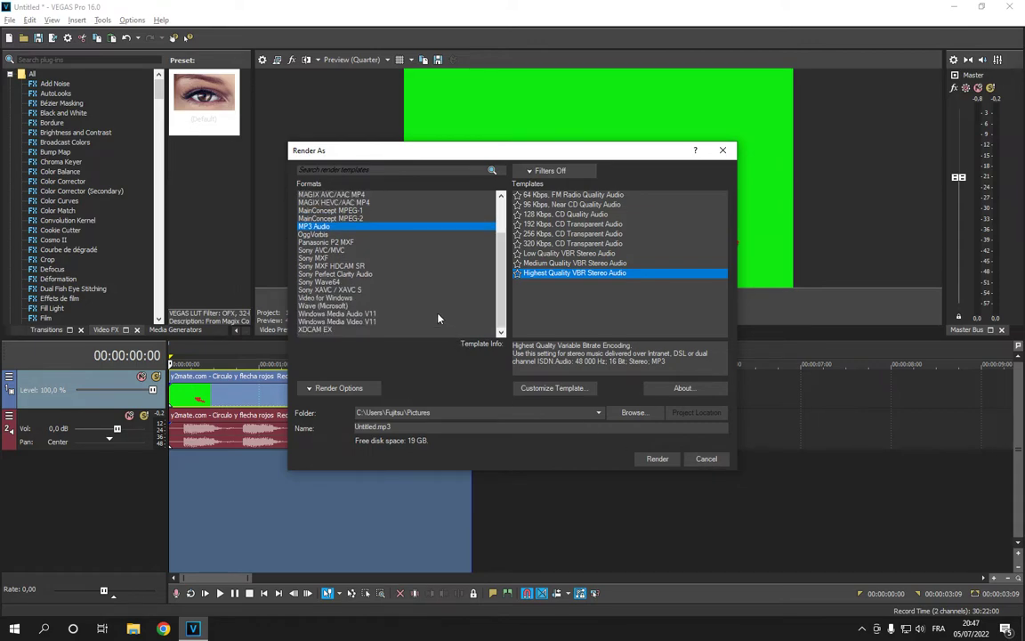